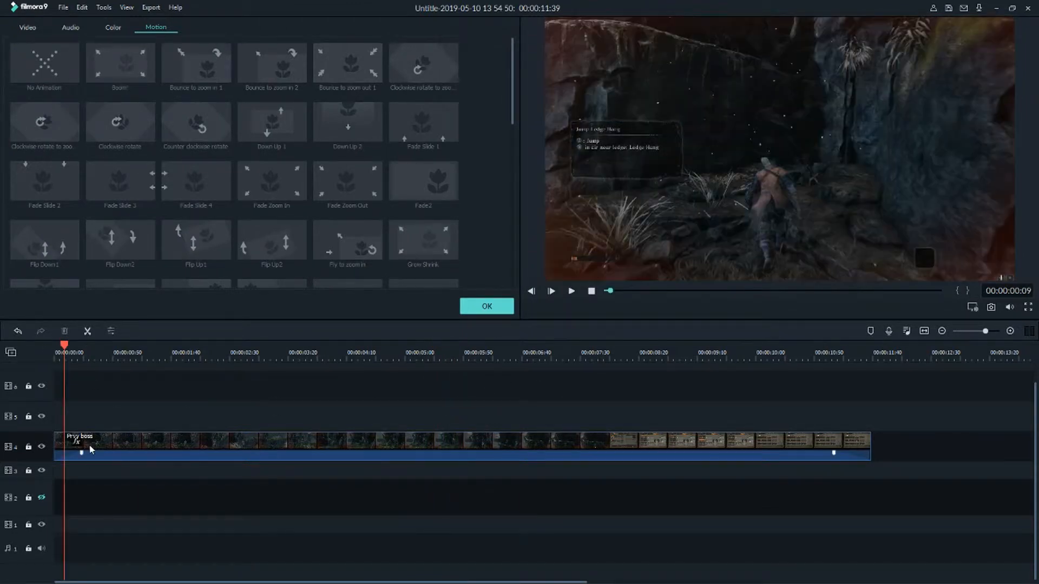
Set the gameplay clip's custom speed to the 100x maximum via Speed and Duration.
right_click(89, 450)
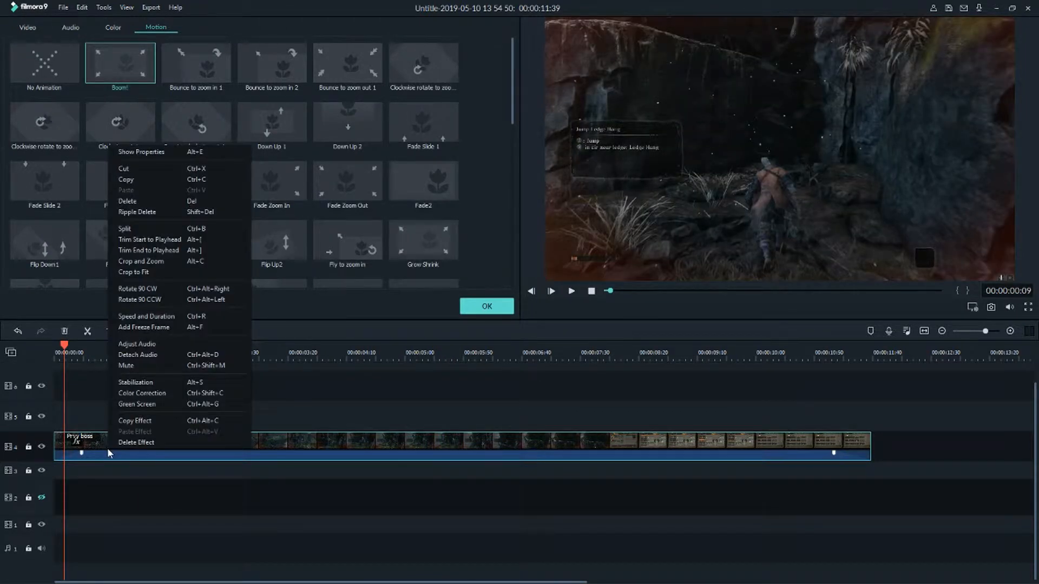
mouse_move(162, 319)
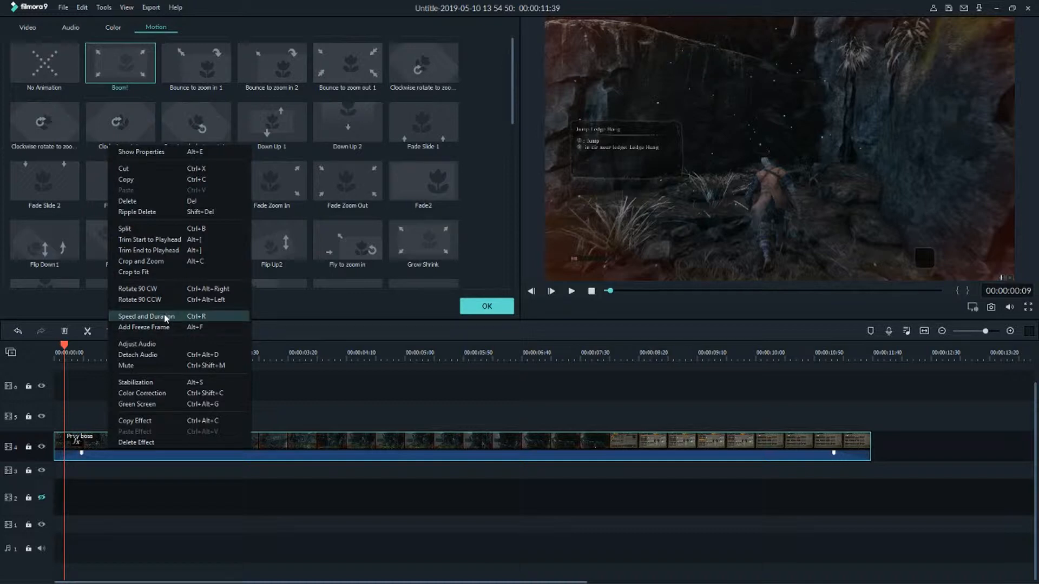
left_click(147, 316)
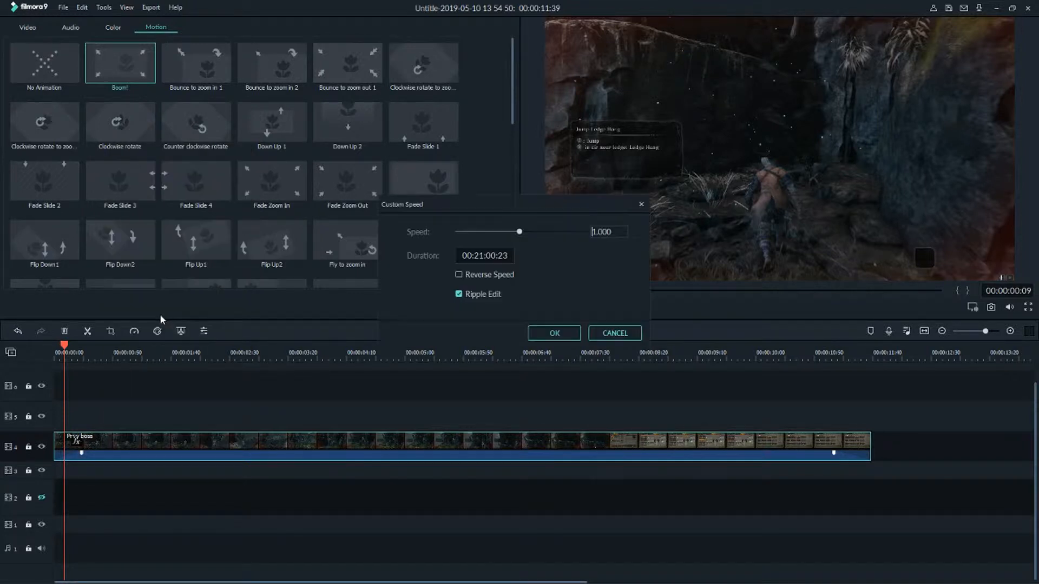
left_click_drag(520, 232, 527, 232)
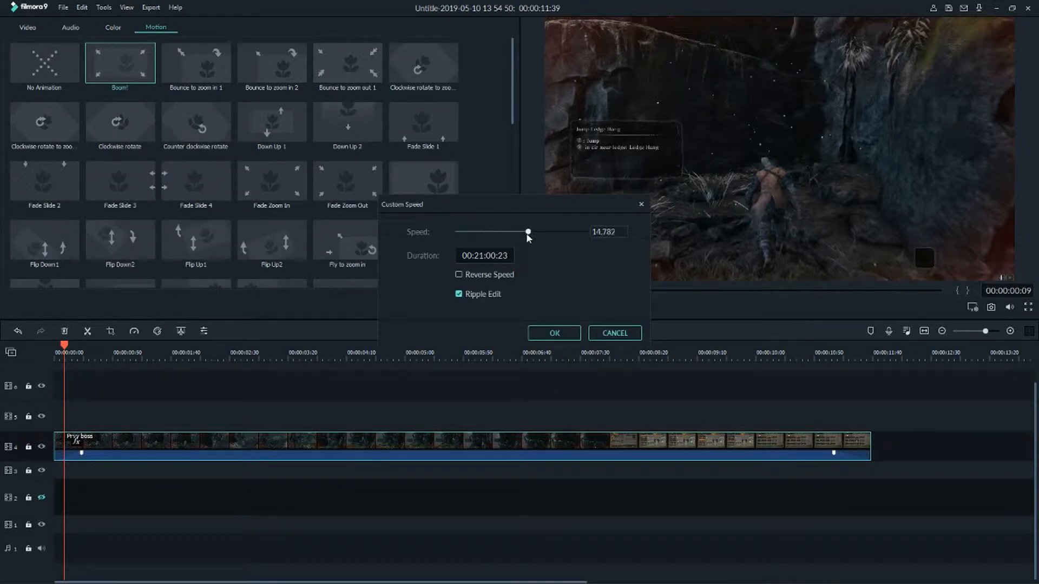
left_click_drag(528, 231, 563, 231)
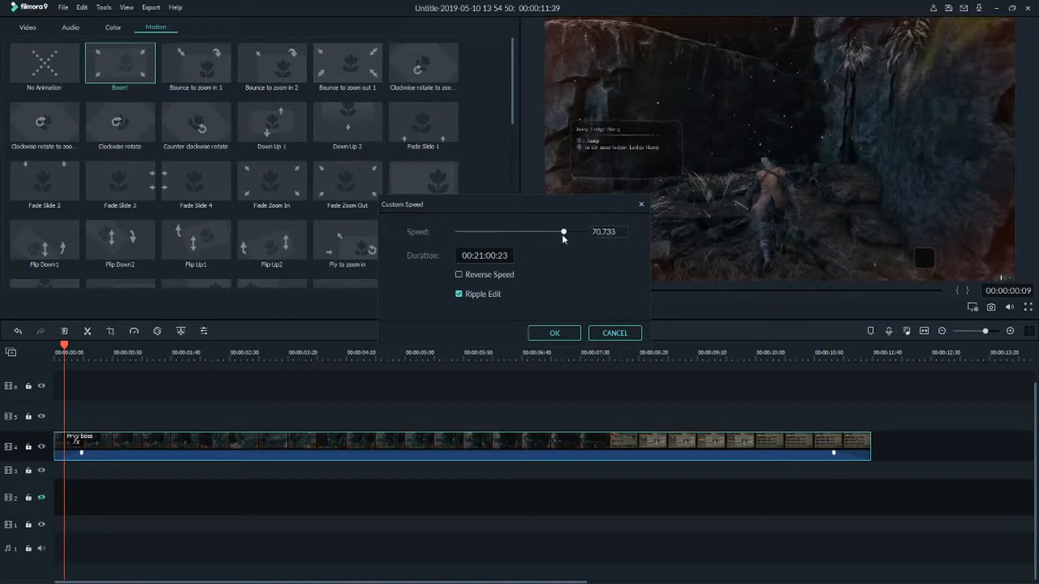
left_click_drag(563, 232, 582, 231)
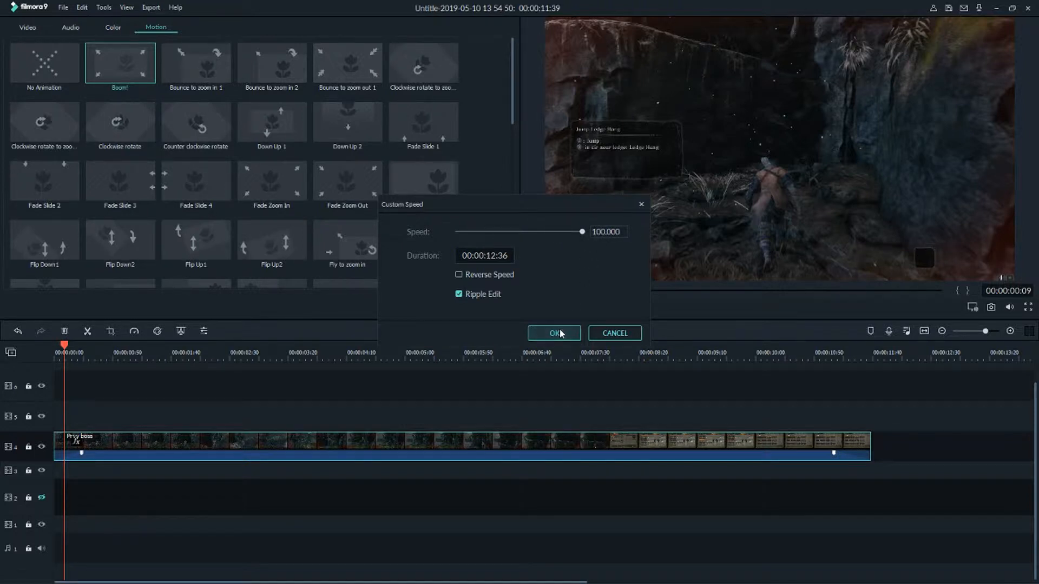
left_click(555, 333)
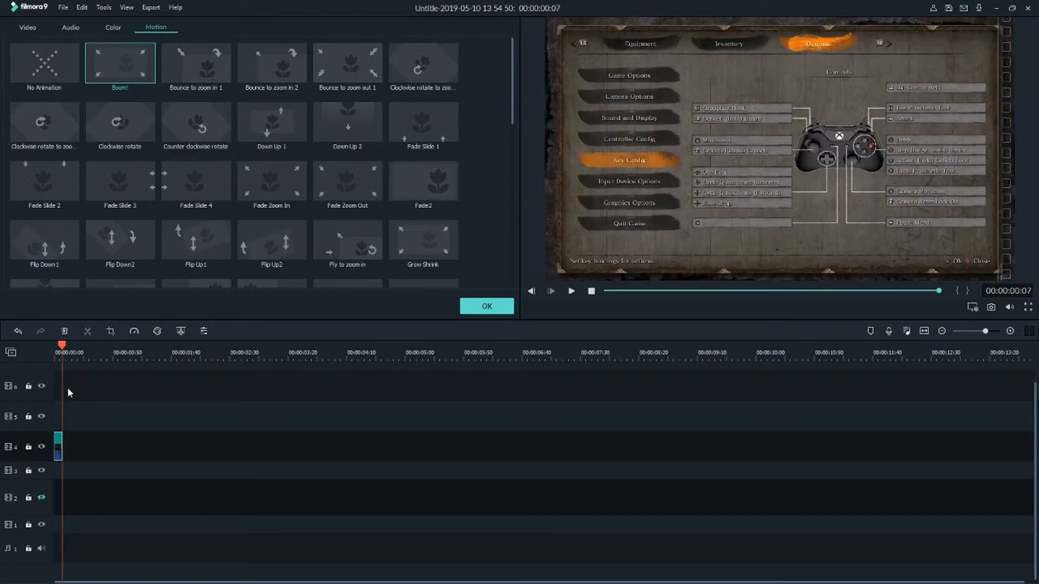
Lower the clip's custom speed to about 37x and play it back from the start.
right_click(59, 448)
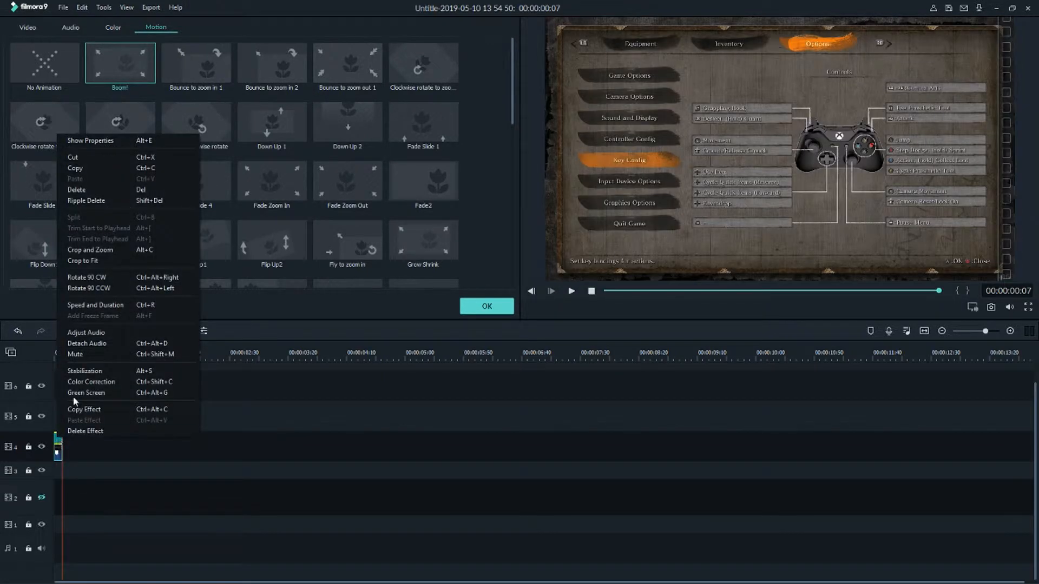
left_click(95, 305)
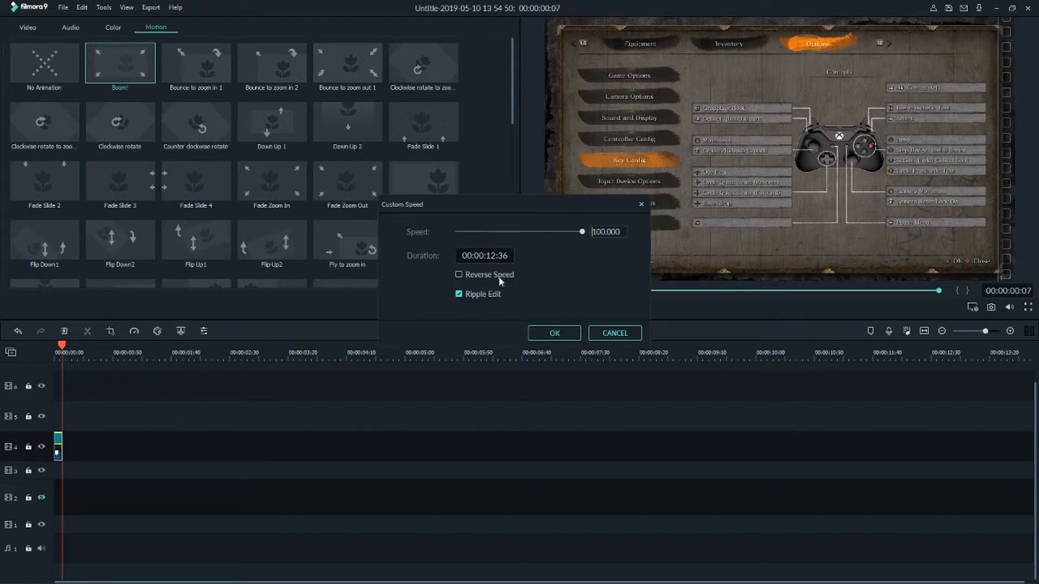
left_click_drag(582, 232, 541, 232)
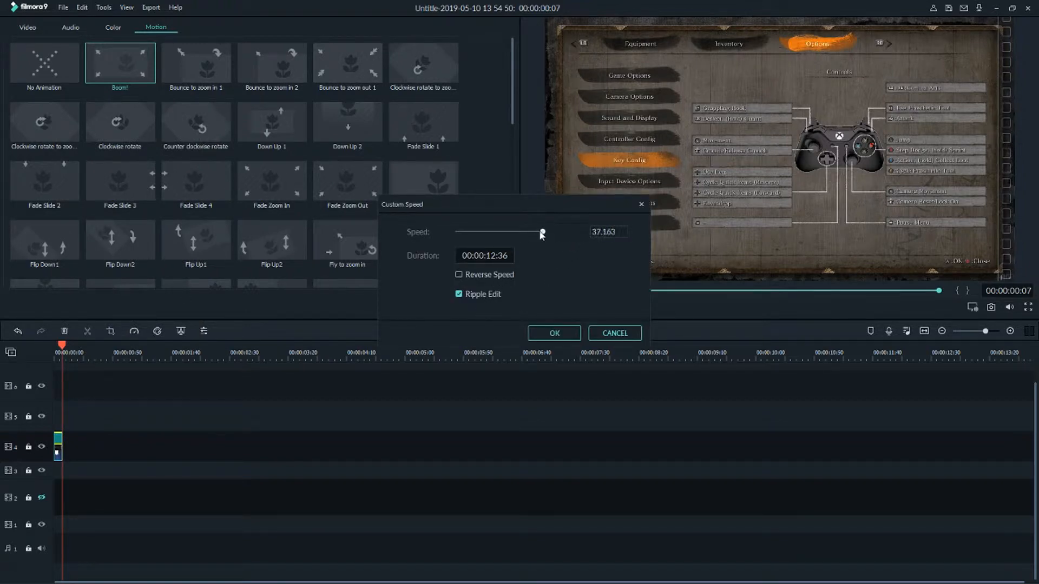
left_click(554, 334)
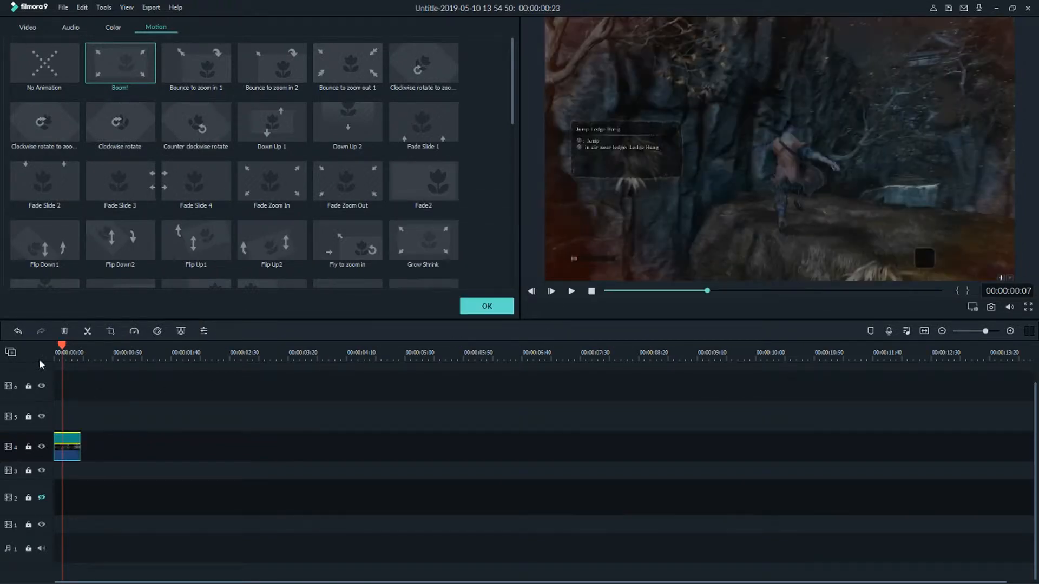
left_click(571, 291)
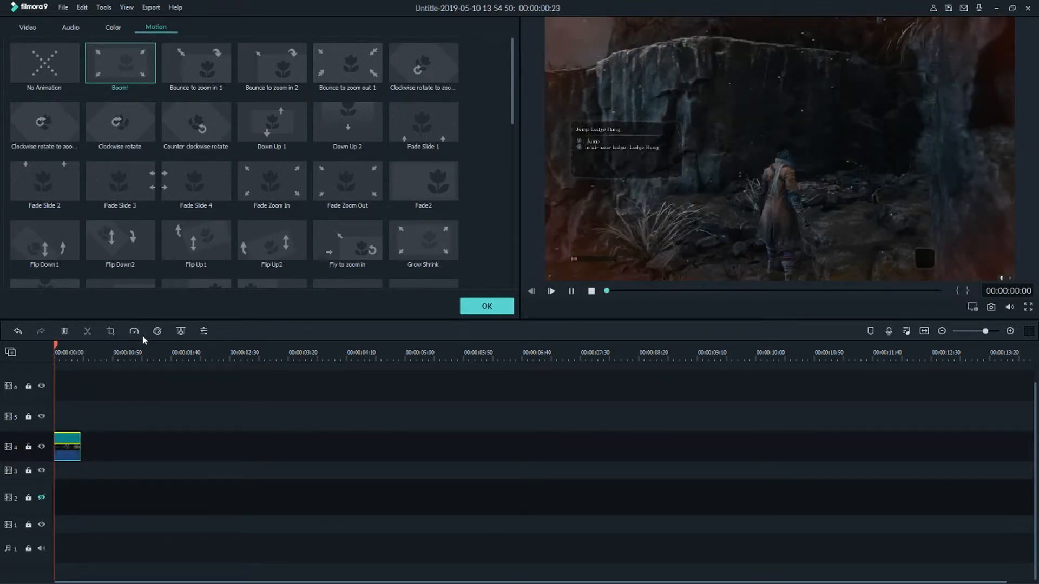
Set the clip's custom speed to 10.479x and play the result in preview.
right_click(67, 447)
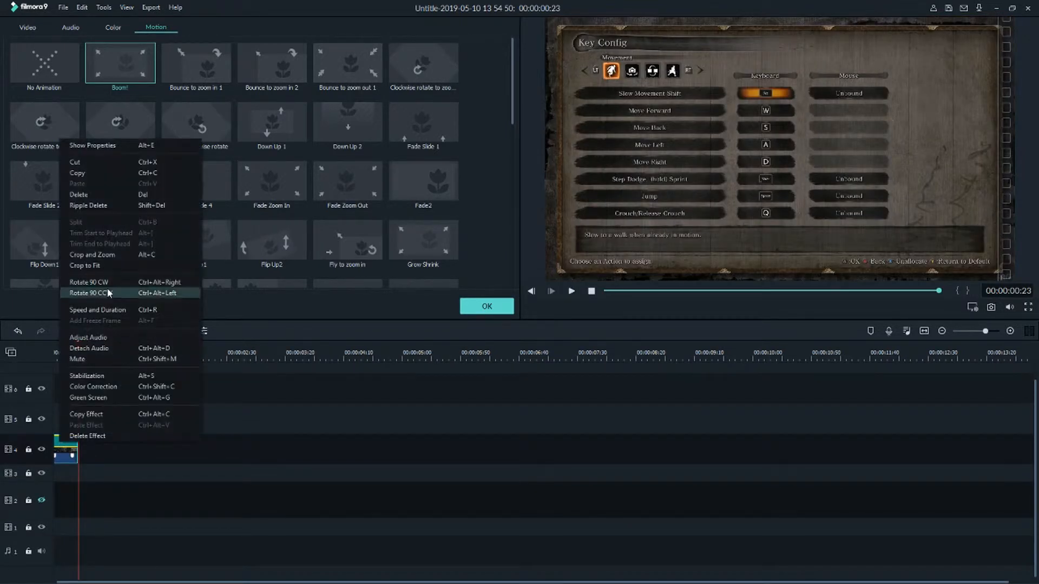
left_click(98, 310)
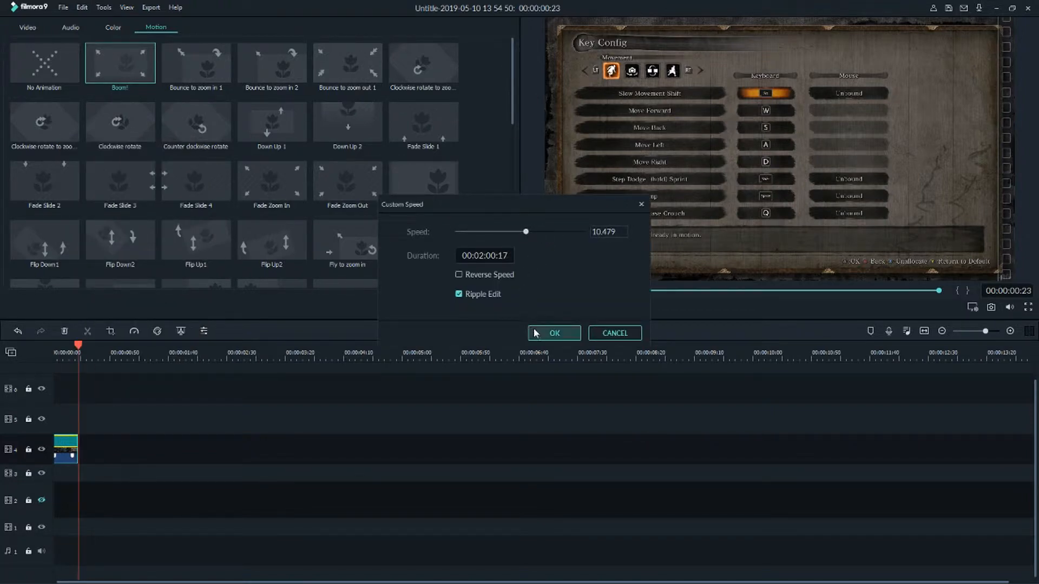
left_click(555, 333)
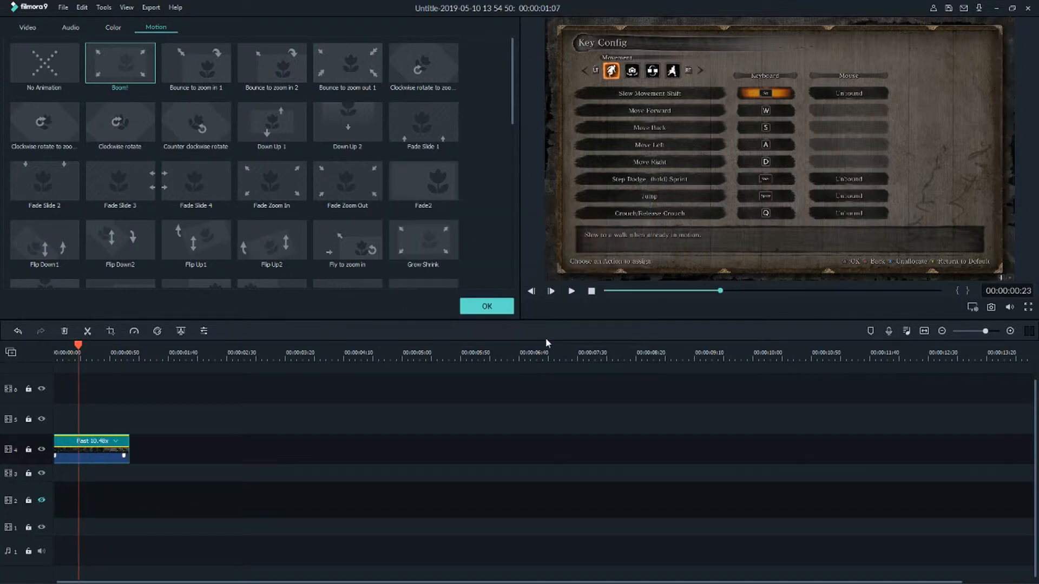
left_click(570, 292)
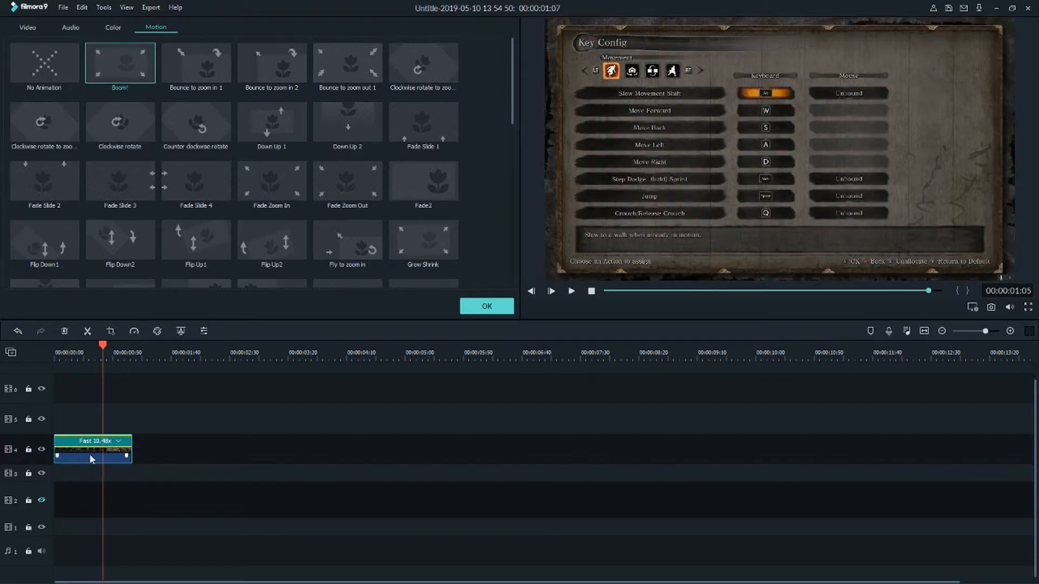
Slow the clip to 0.871x in Custom Speed and preview the playback.
left_click(117, 441)
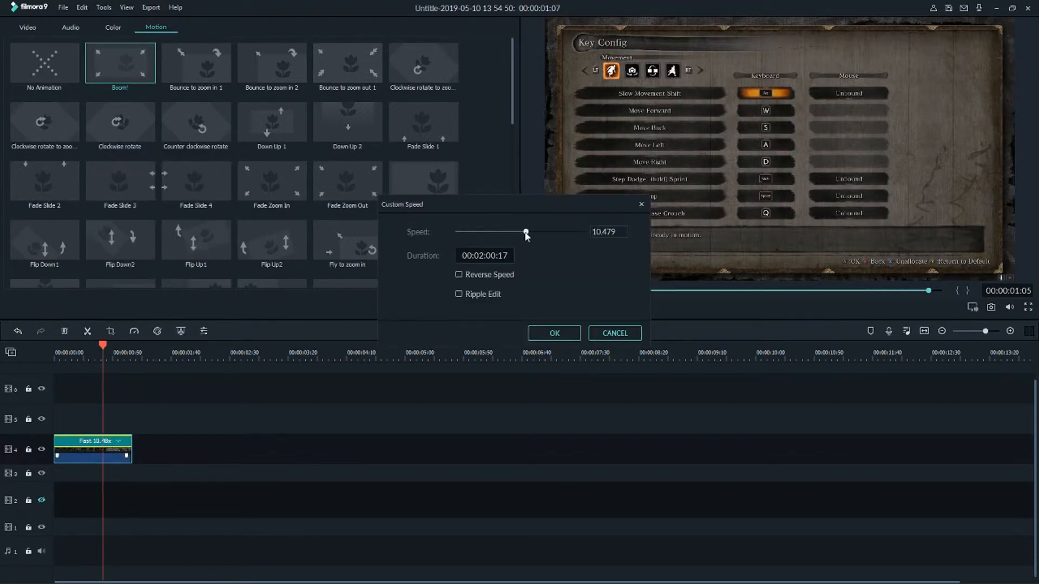
left_click_drag(526, 232, 509, 232)
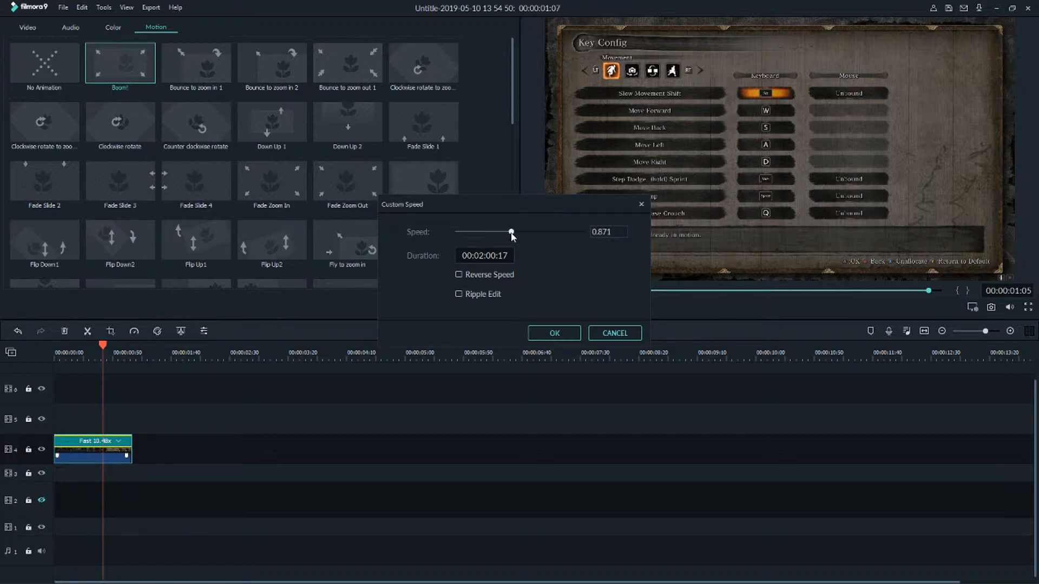
left_click(554, 333)
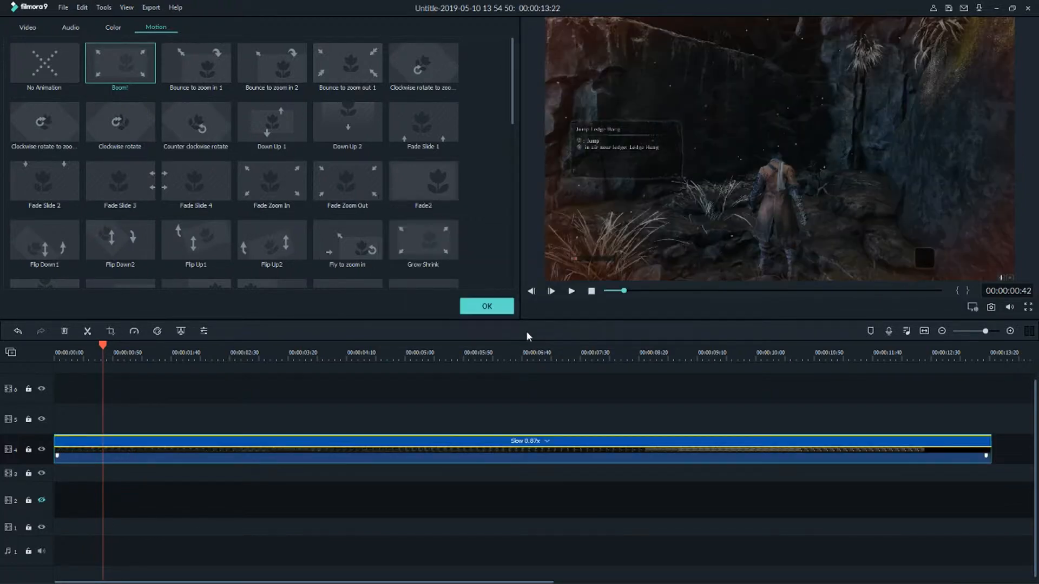
left_click(570, 291)
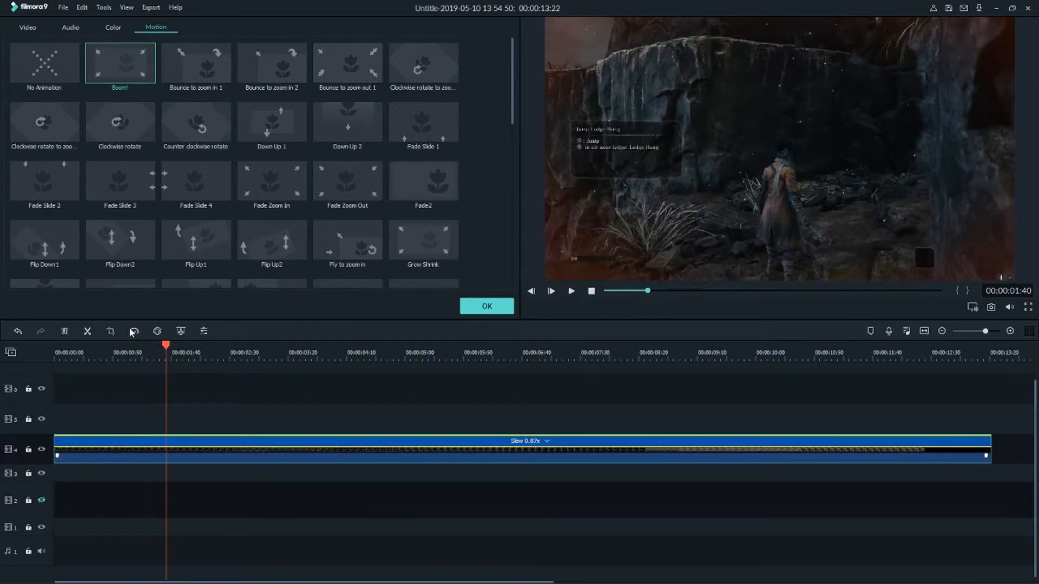
Apply the Fast > 8x speed preset to the clip.
left_click(134, 331)
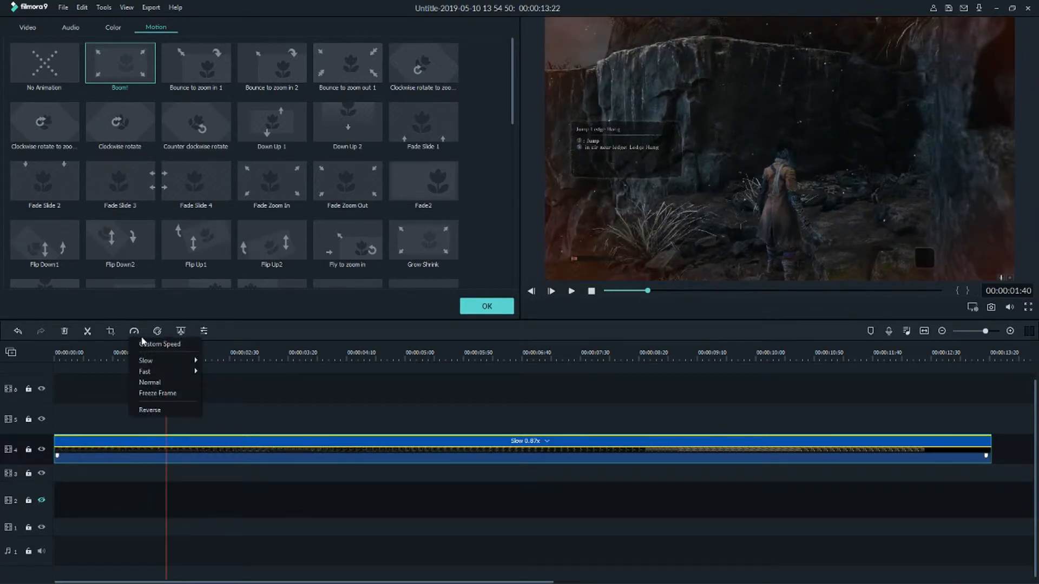
mouse_move(132, 340)
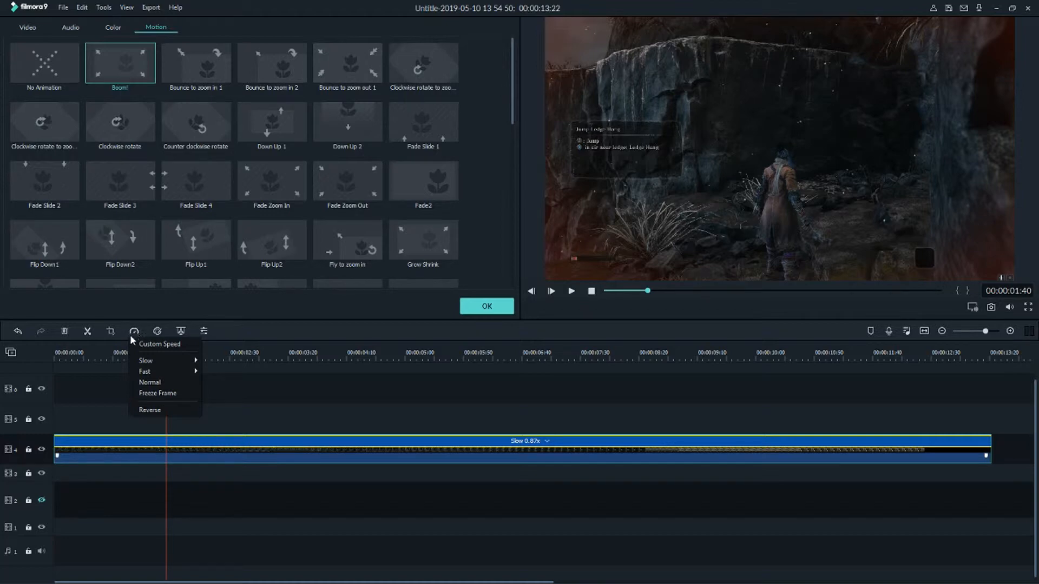
mouse_move(144, 371)
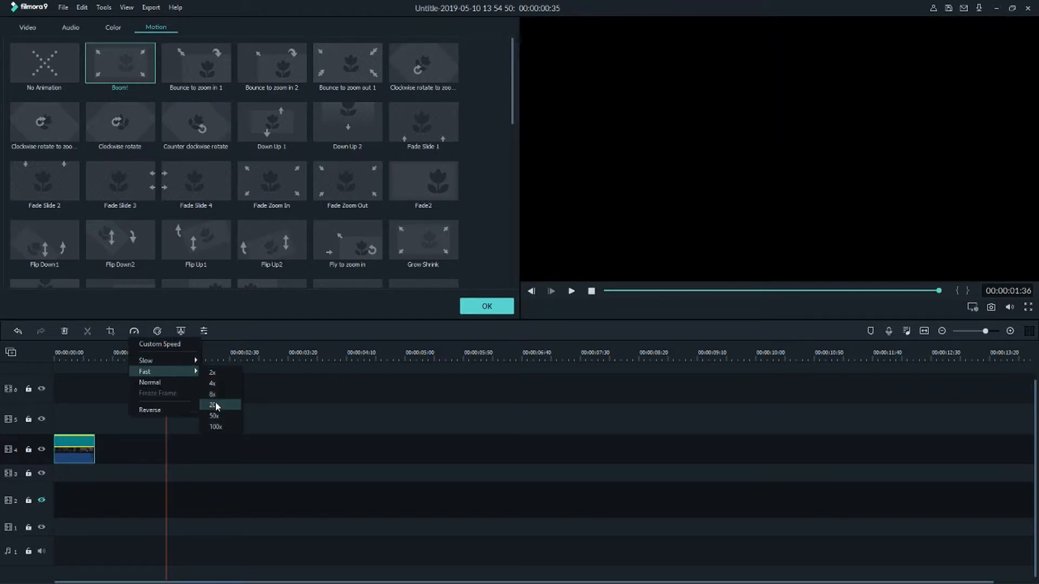
left_click(213, 394)
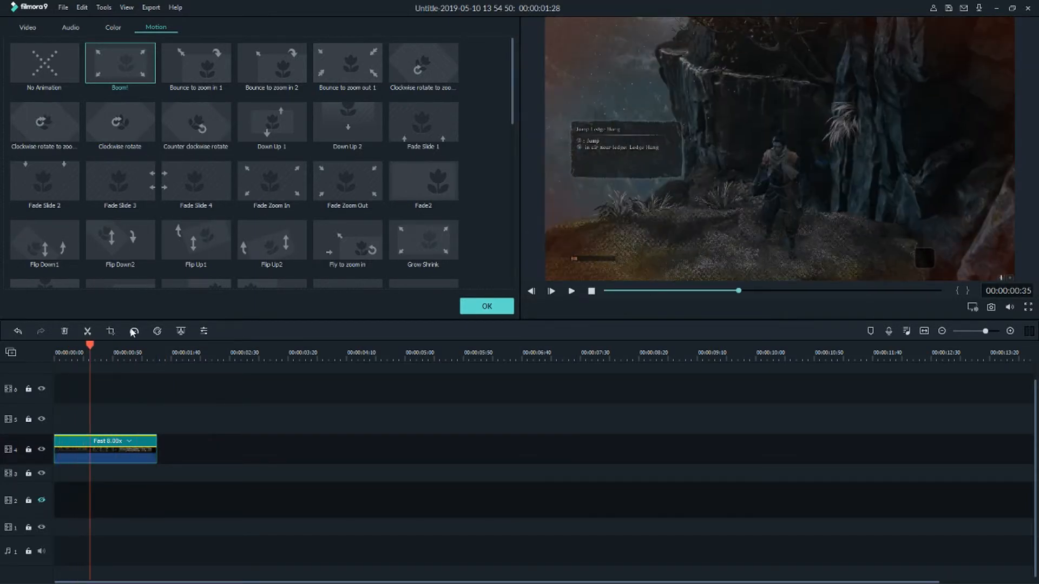
Apply the Slow > 0.25x preset with a freeze frame after it, then play back.
left_click(134, 331)
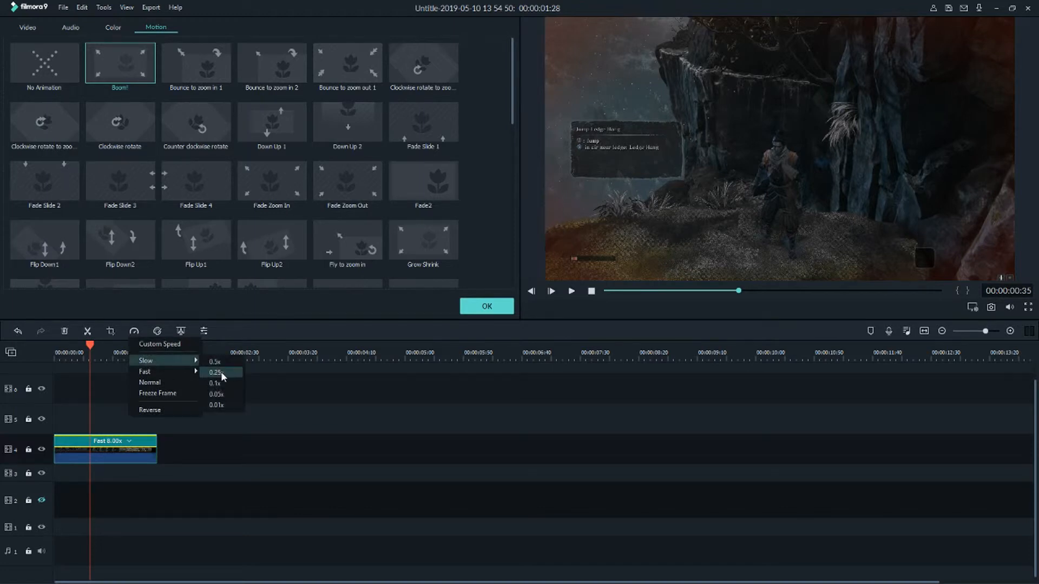
mouse_move(225, 376)
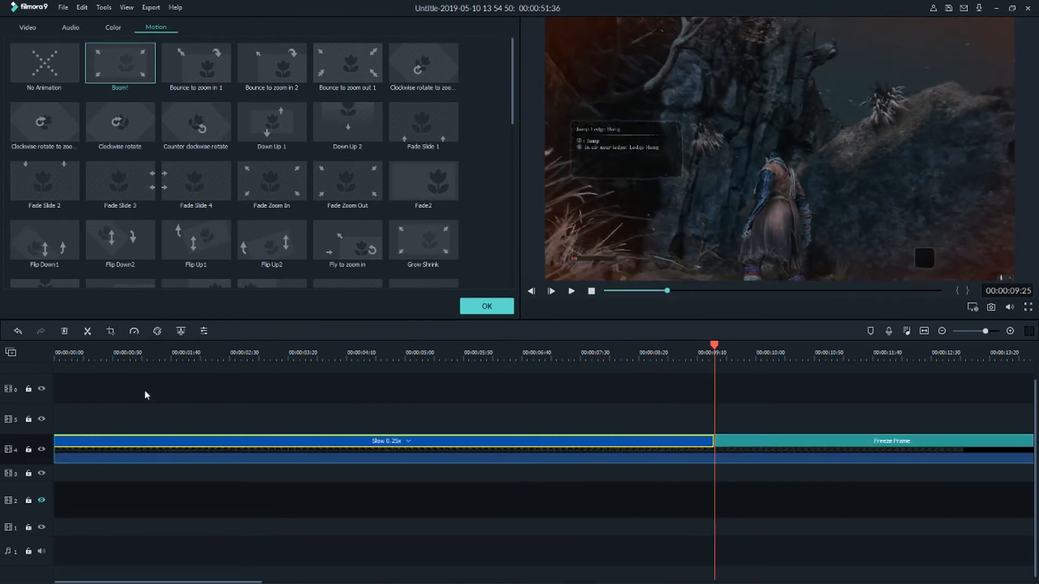
left_click(572, 291)
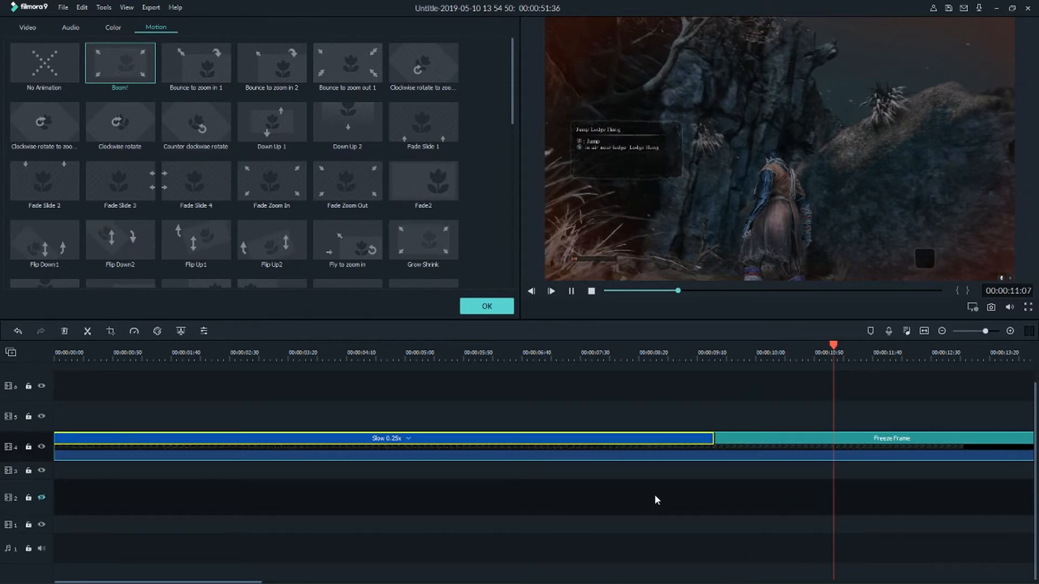